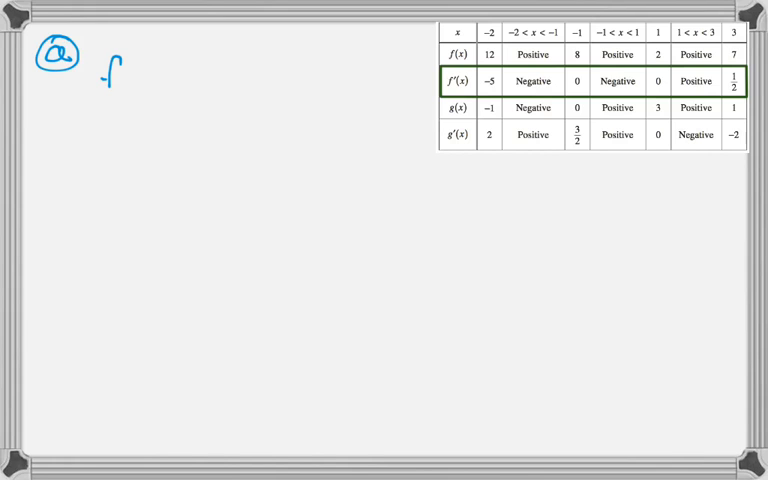
pyautogui.write('f(x) has')
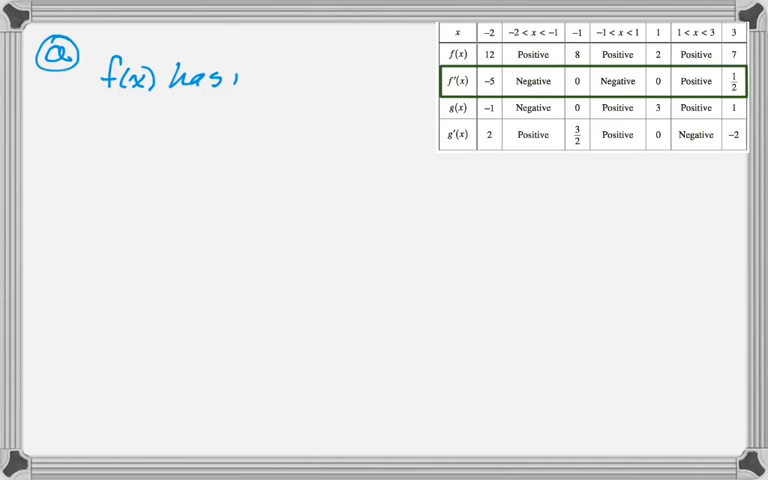
pyautogui.write('rel. mi')
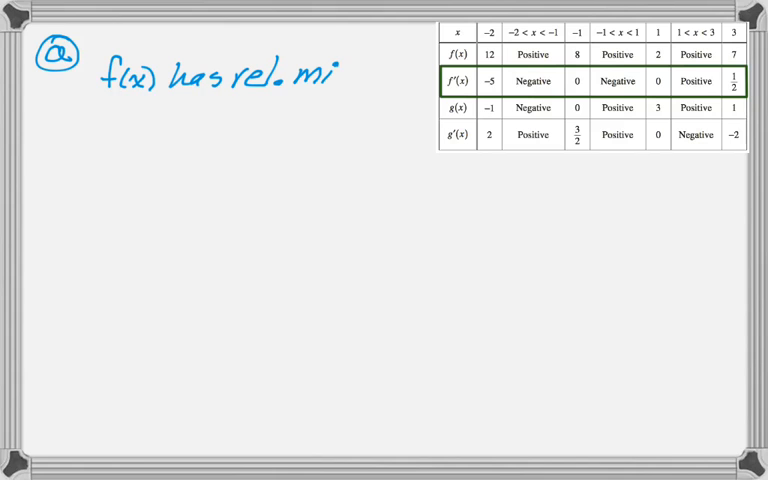
pyautogui.write('min')
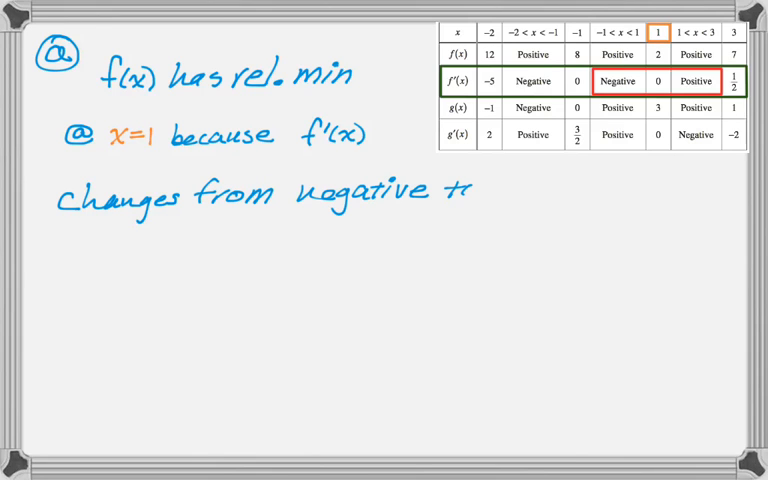
pyautogui.write('to posit')
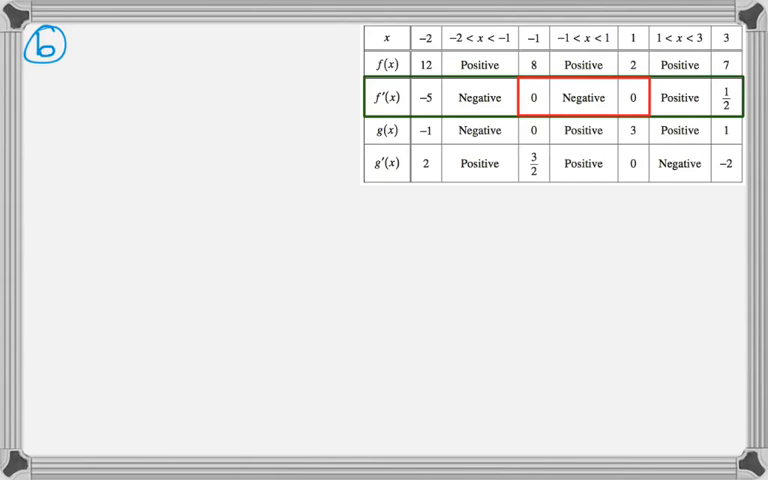
pyautogui.write("f''(c)=0 for some c,")
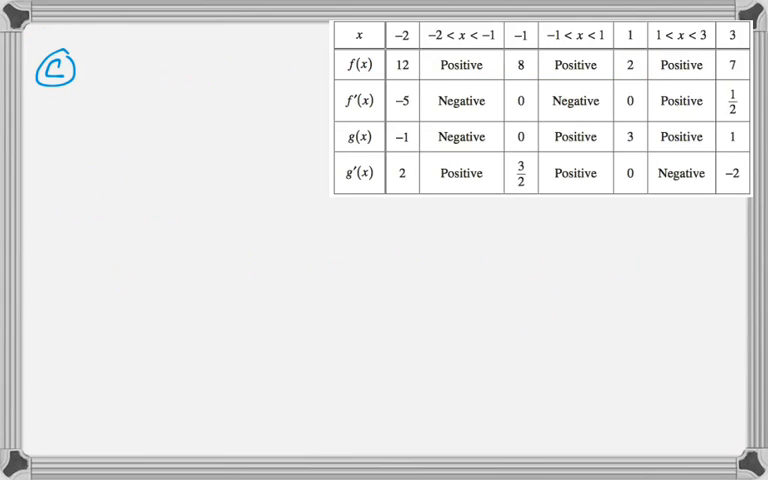
pyautogui.write("h(x)=ln(f(x)) h'(x)=1/f(x)·f'(x)")
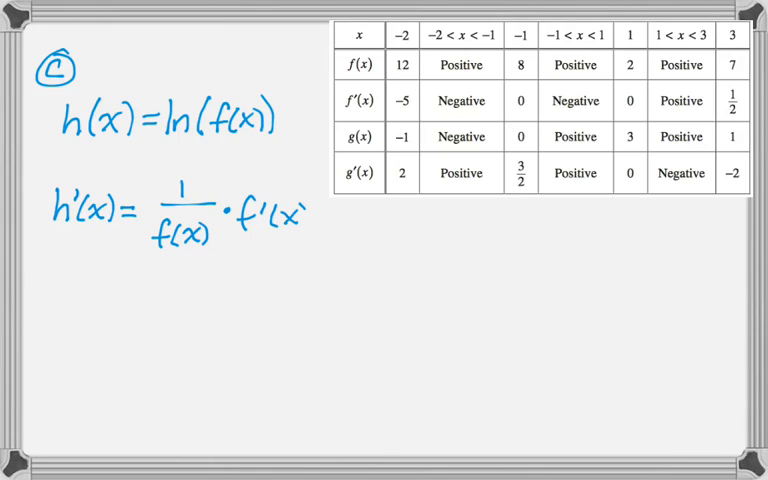
pyautogui.write("h'(3)=1/f(3)·f'(3)=")
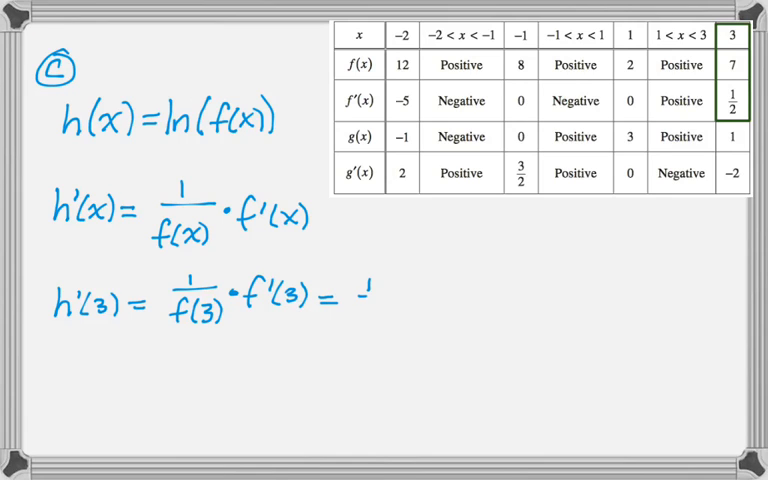
pyautogui.write('1/7·(1/2)')
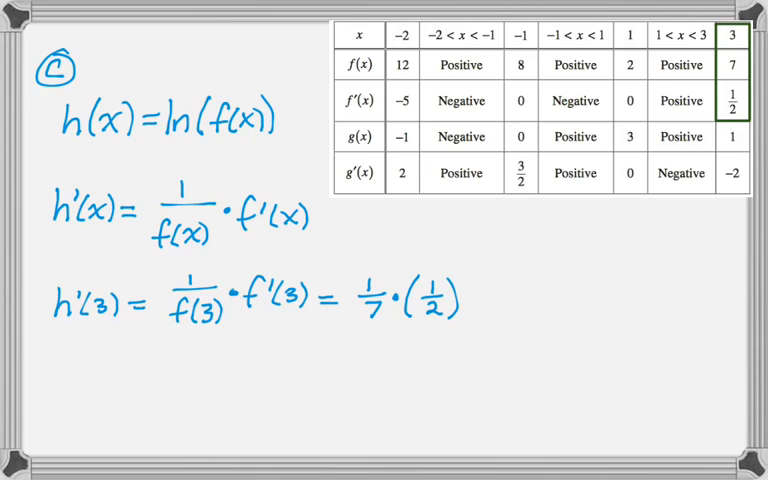
pyautogui.write('= 1/14')
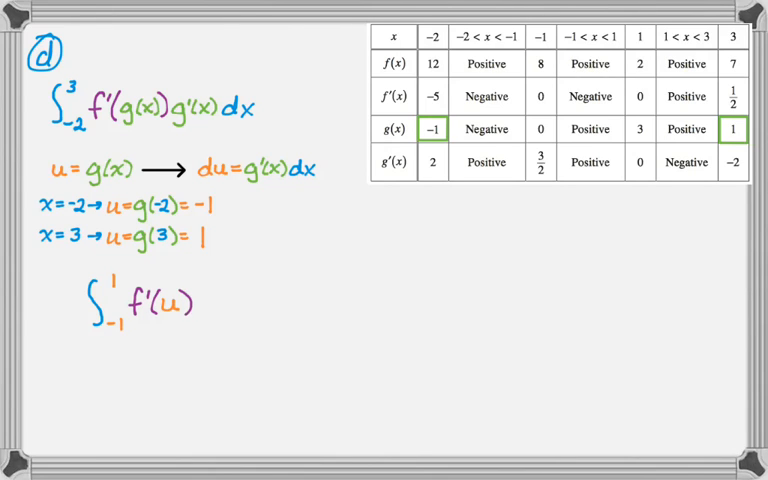
pyautogui.write('du = f(1)-f(-1)')
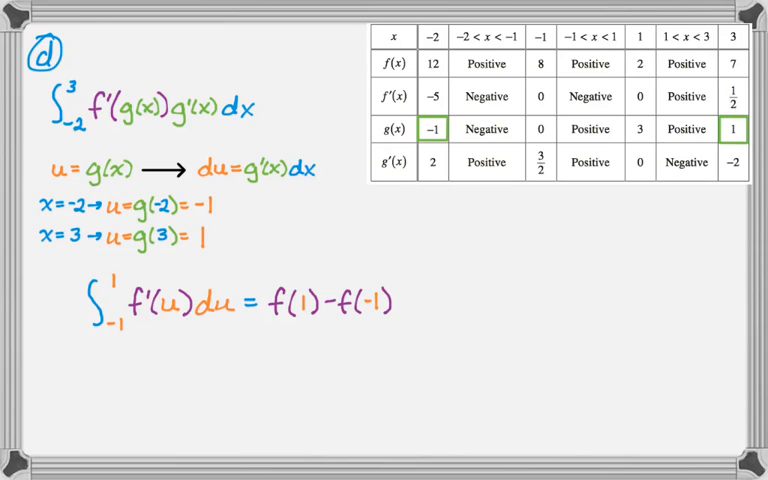